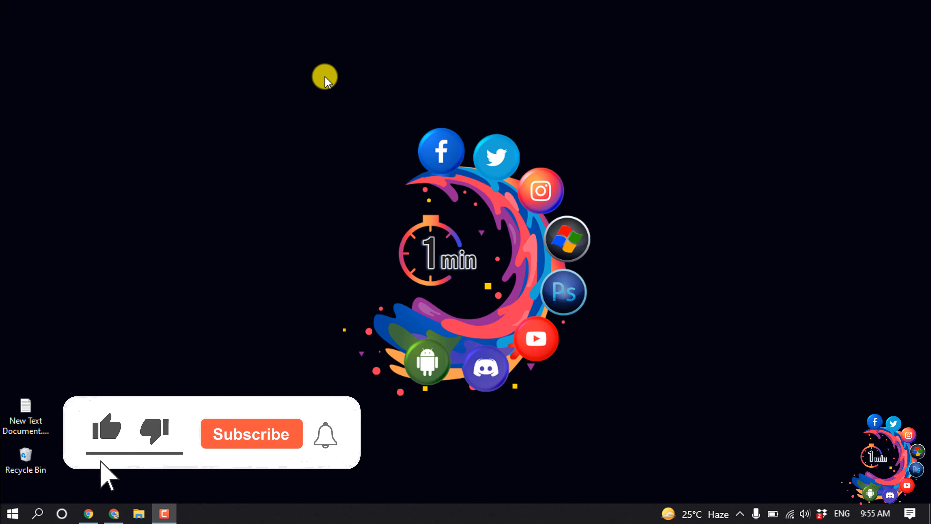
- Reach Discord's web version in Chrome and enter User Settings from the gear beside the username
left_click(251, 433)
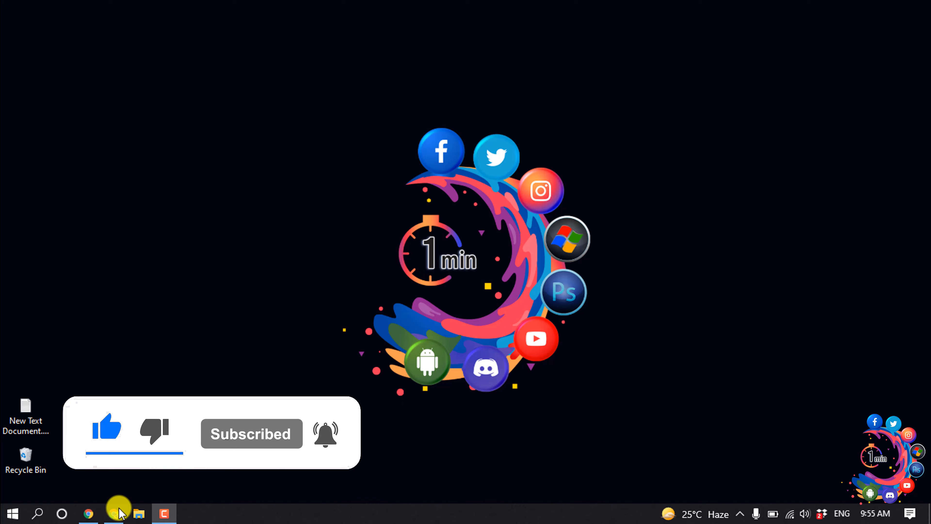
left_click(88, 513)
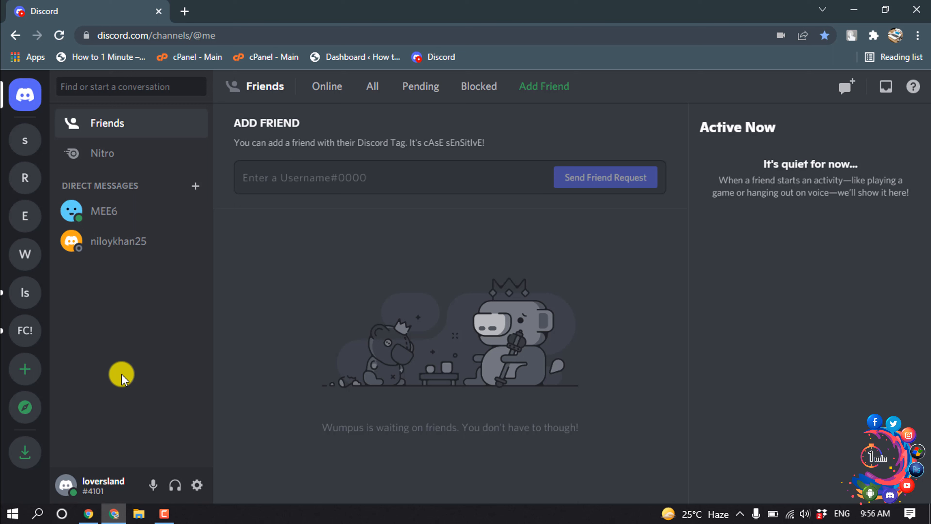
mouse_move(129, 379)
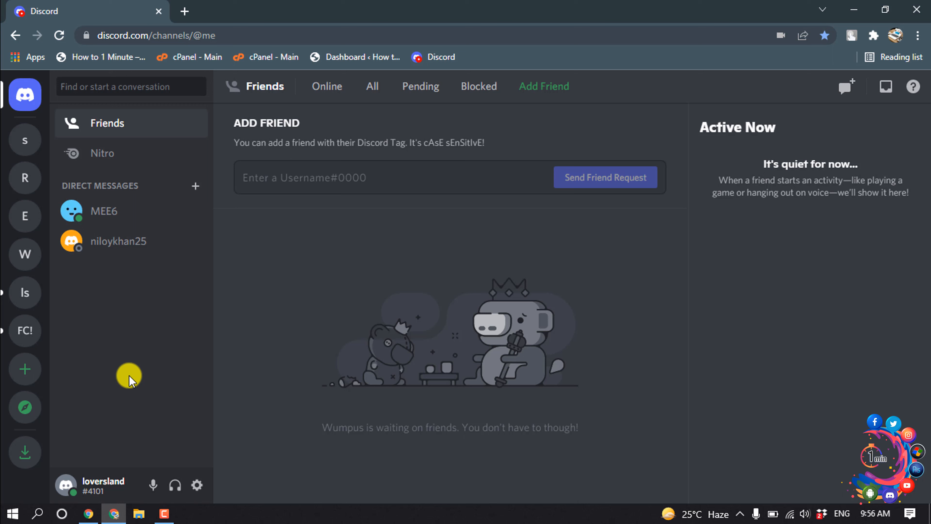
mouse_move(168, 381)
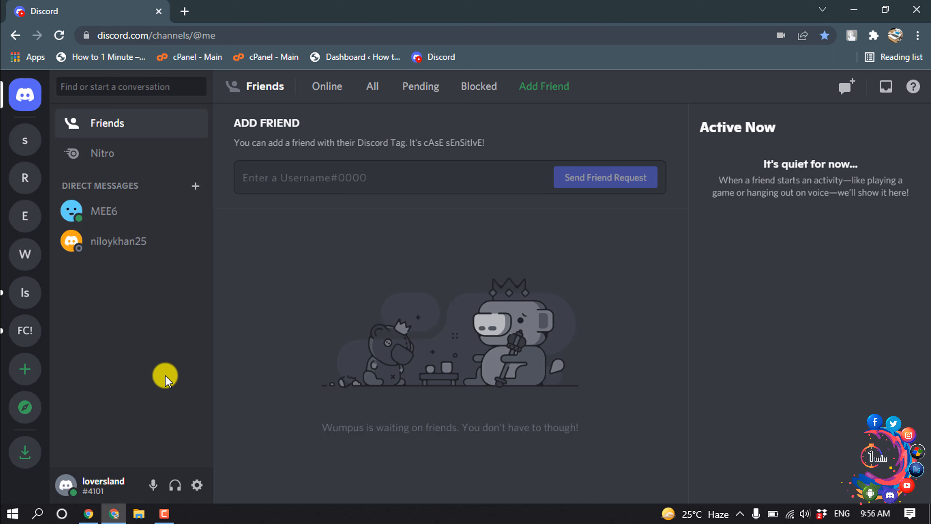
mouse_move(119, 379)
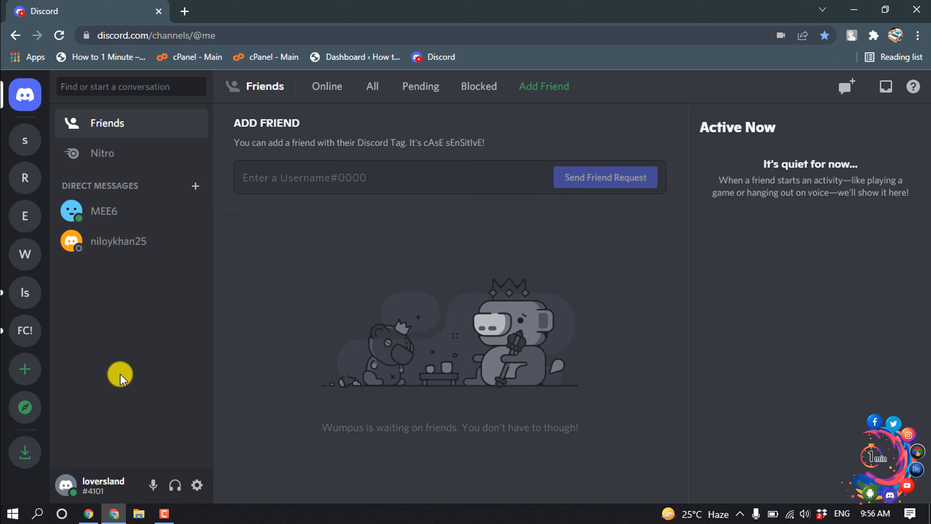
mouse_move(238, 377)
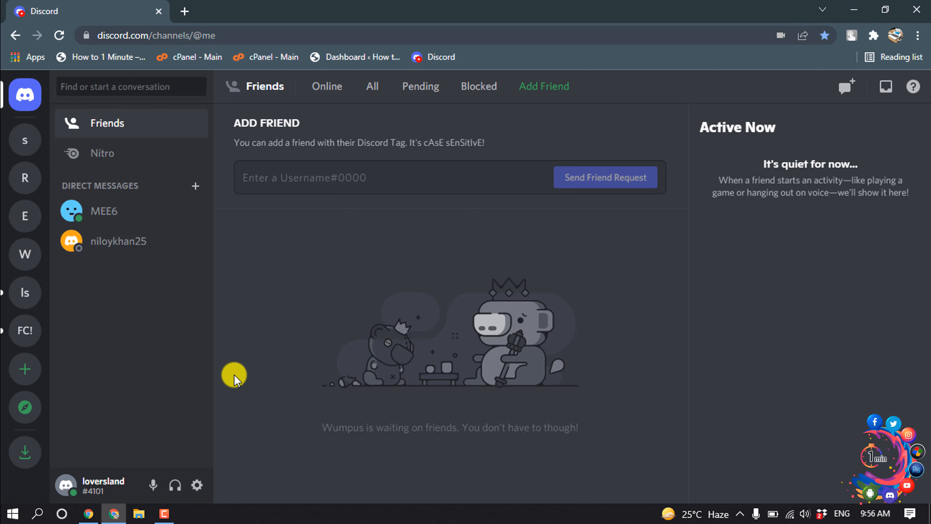
left_click(196, 485)
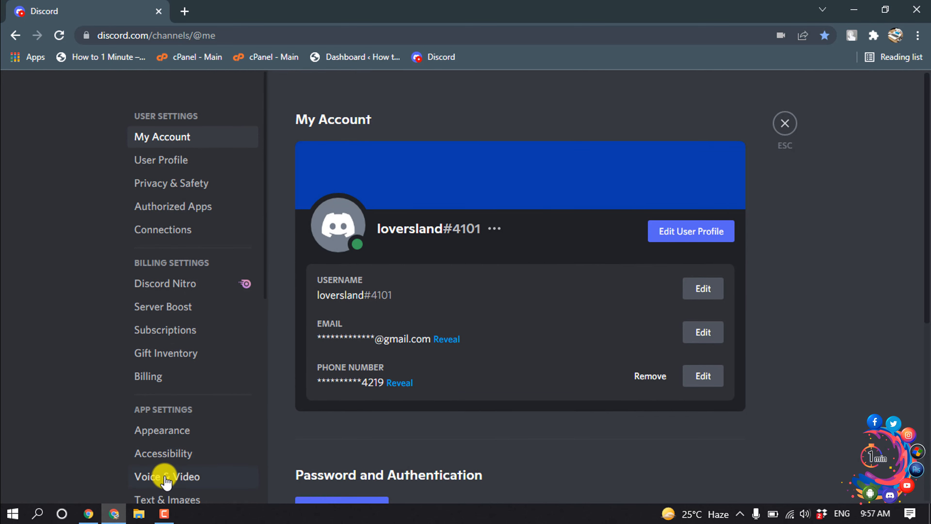
- In Voice & Video, select Push to Talk (Limited) as input mode and acknowledge the browser-focus notice
left_click(167, 477)
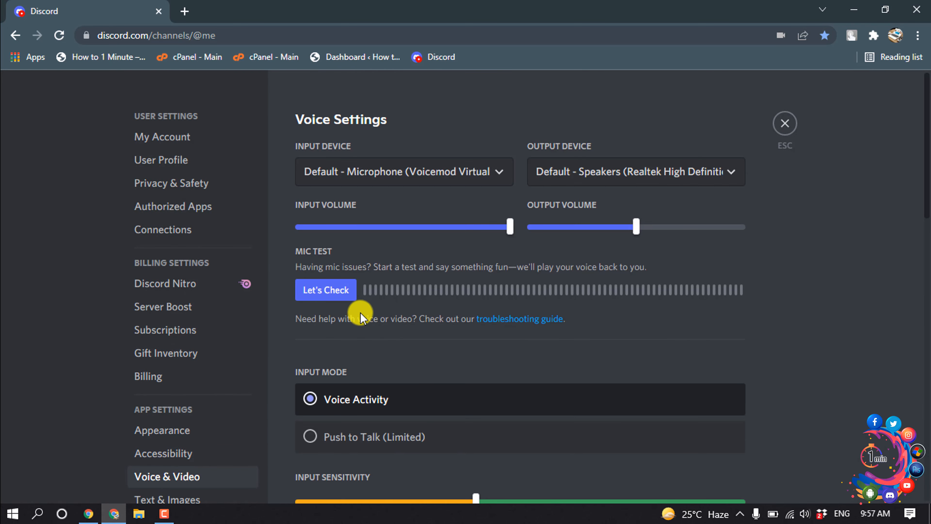
scroll("down", 3)
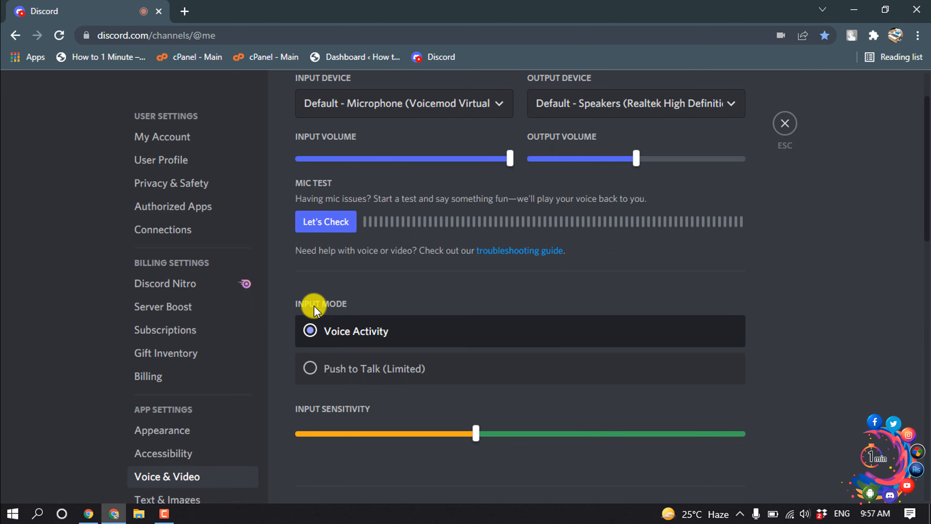
mouse_move(372, 368)
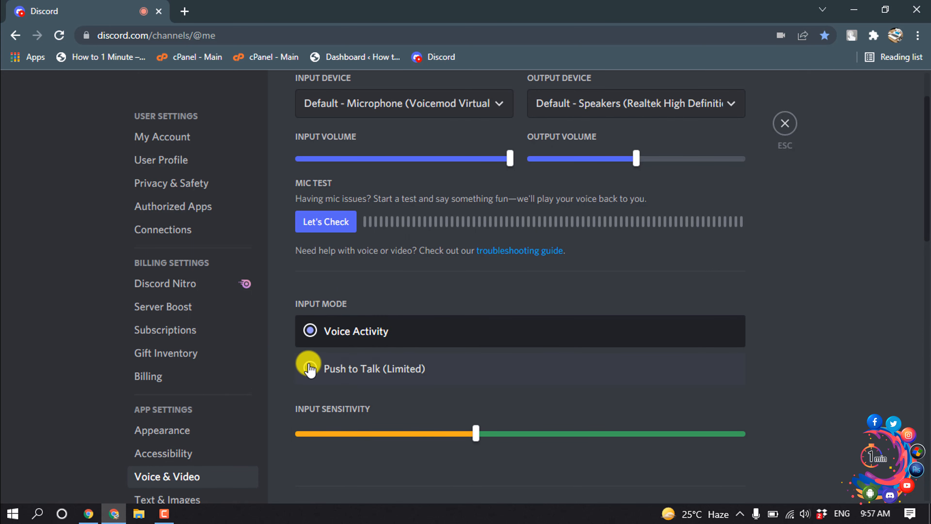
left_click(309, 368)
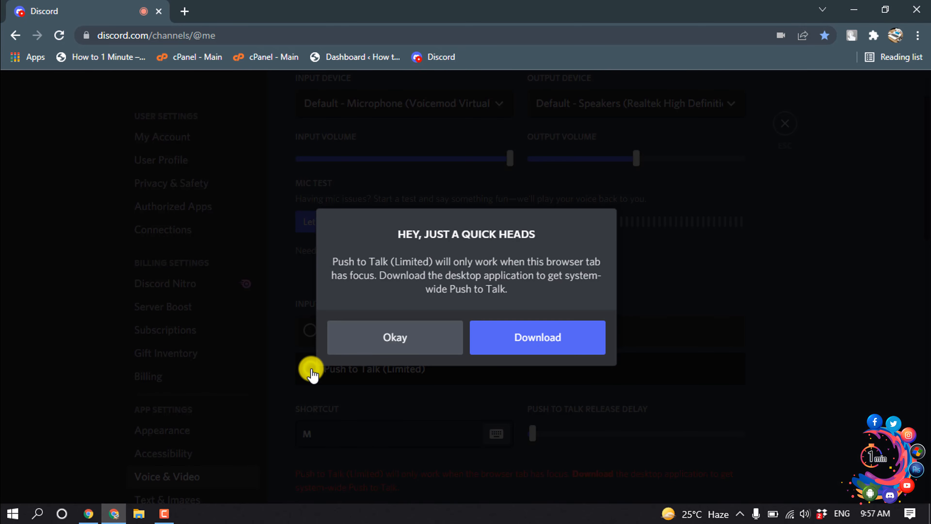
left_click(394, 337)
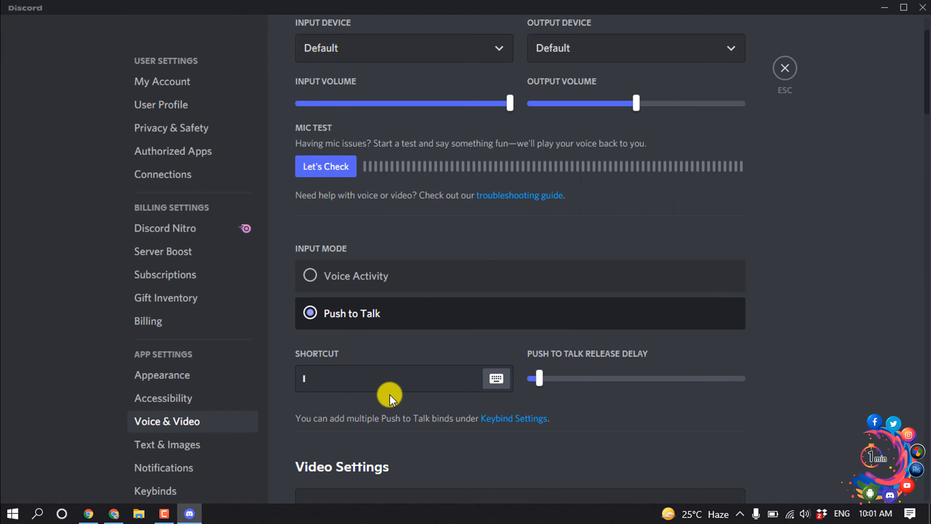
mouse_move(404, 421)
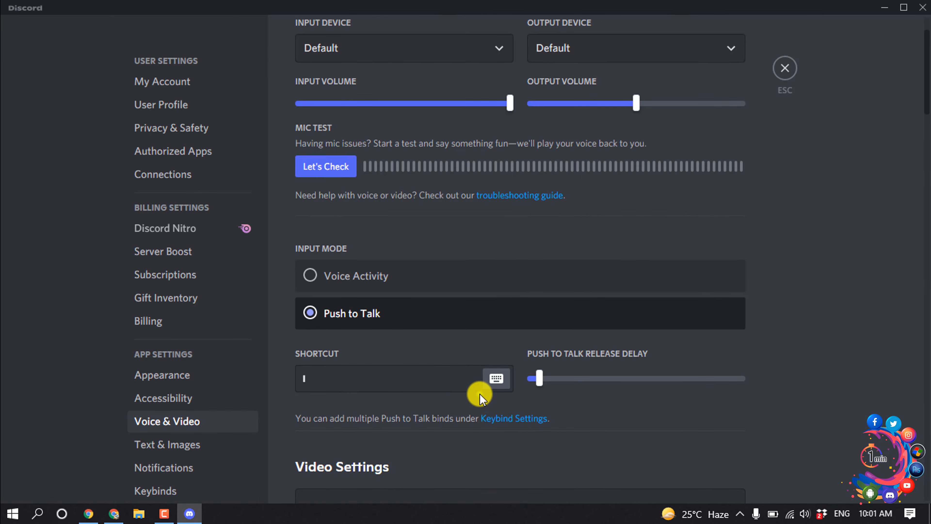
- Begin recording a new Push to Talk shortcut via Edit Keybind on the Shortcut field
left_click(496, 378)
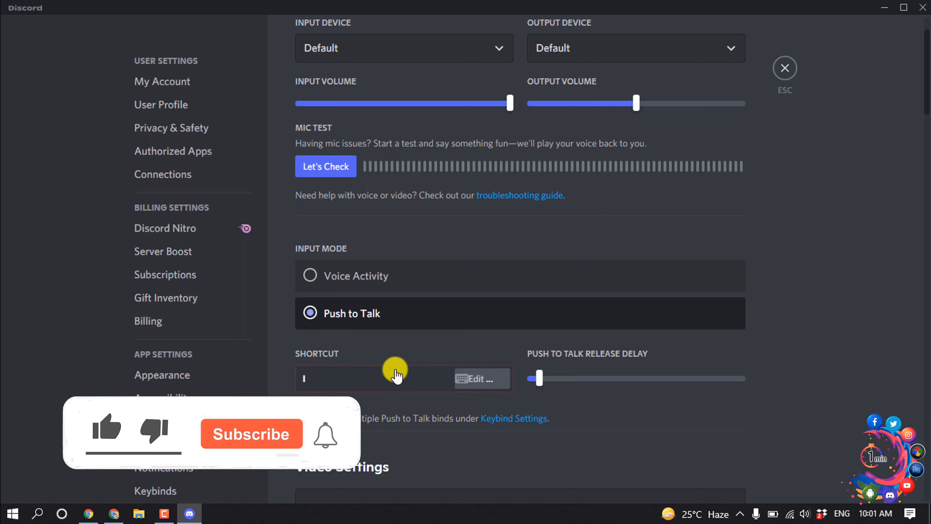
left_click(480, 378)
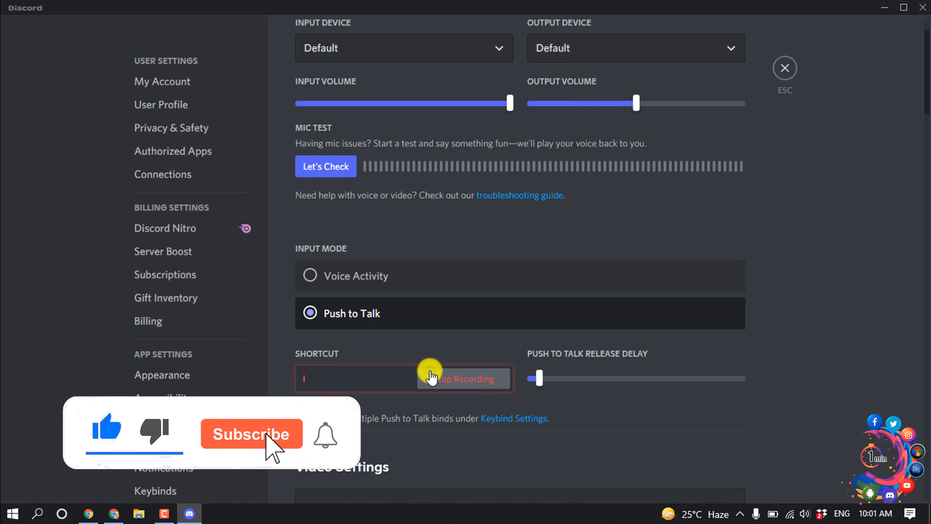
left_click(251, 433)
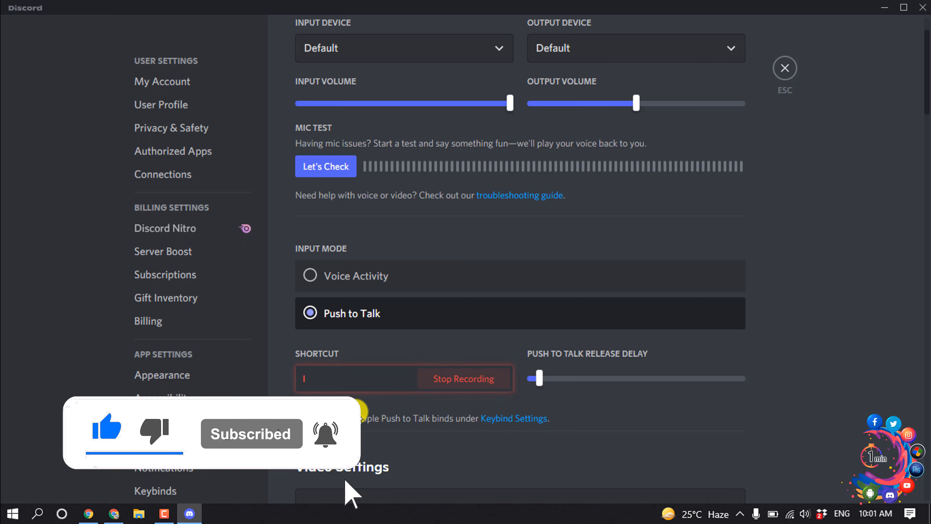